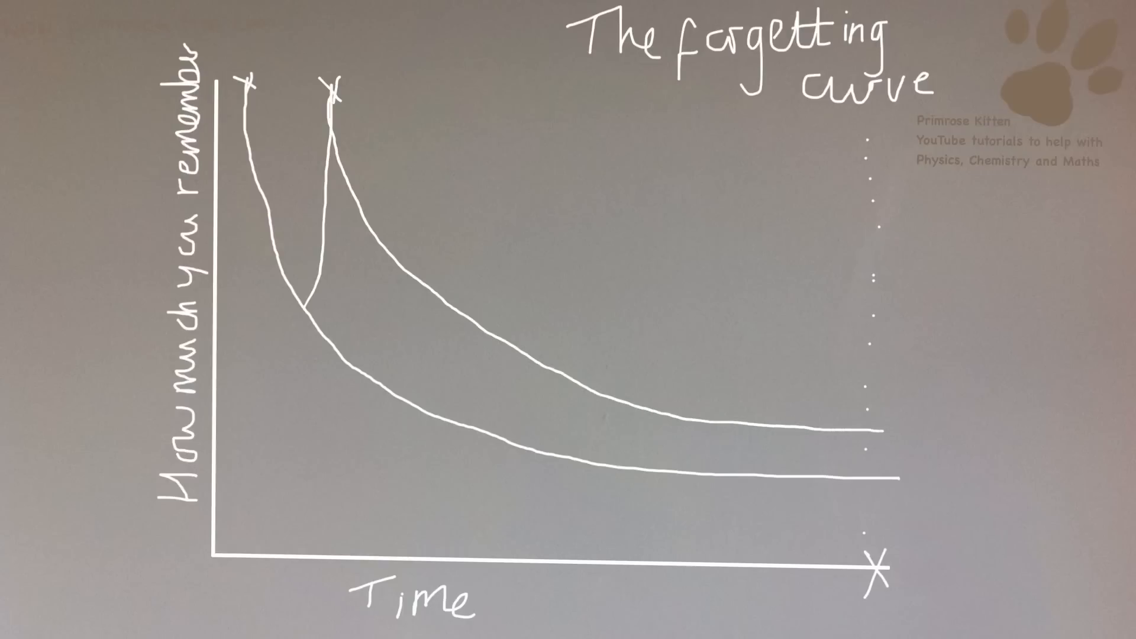
Step: Draw a third revision peak rising from the second curve and begin its slower decay
{"action": "left_click", "coordinate": [411, 83]}
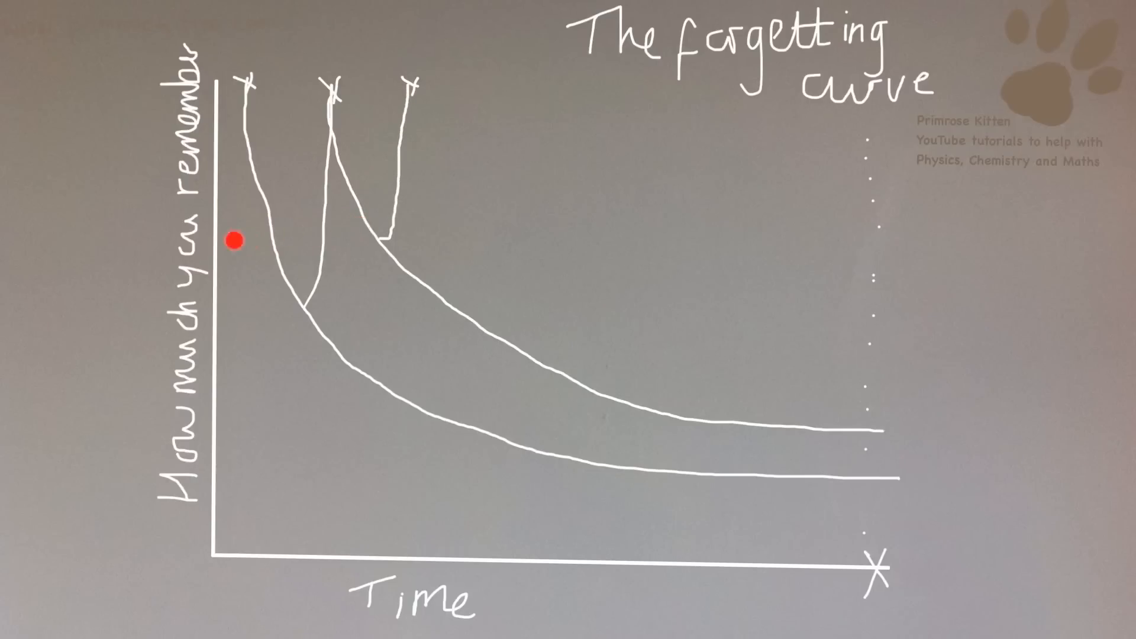
{"action": "mouse_move", "coordinate": [235, 240]}
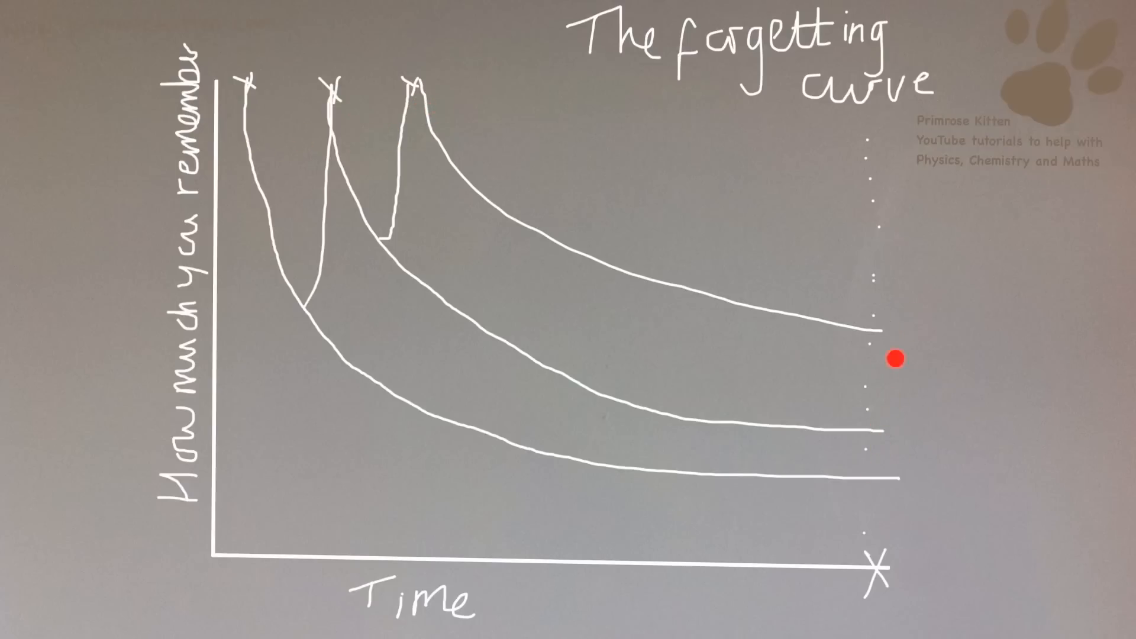
{"action": "mouse_move", "coordinate": [879, 479]}
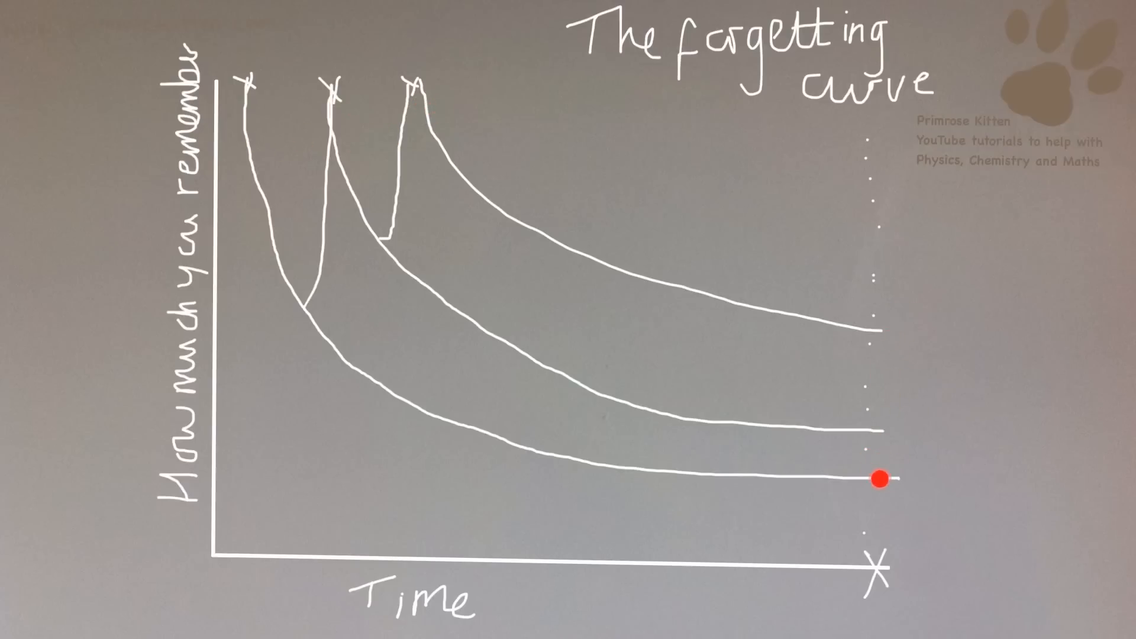